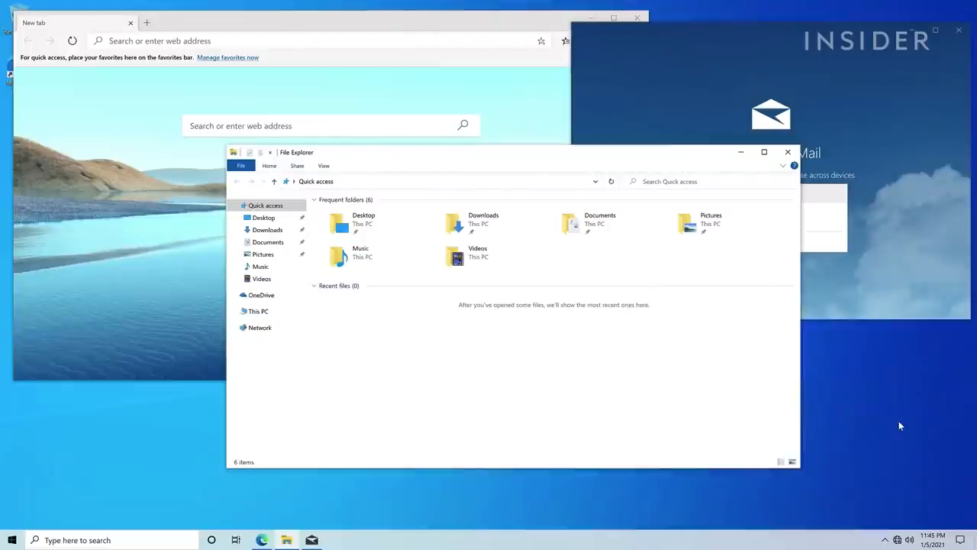
pyautogui.moveTo(815, 395)
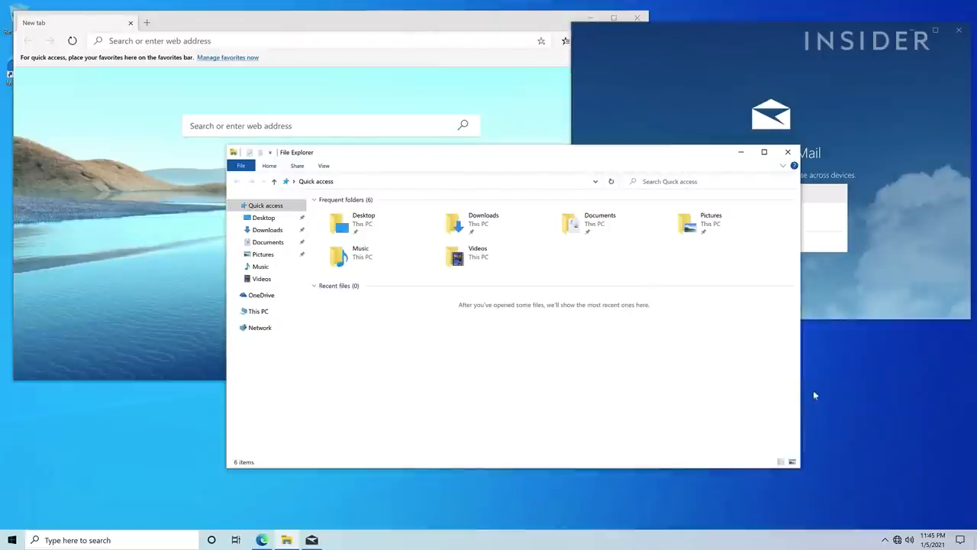
pyautogui.moveTo(527, 155)
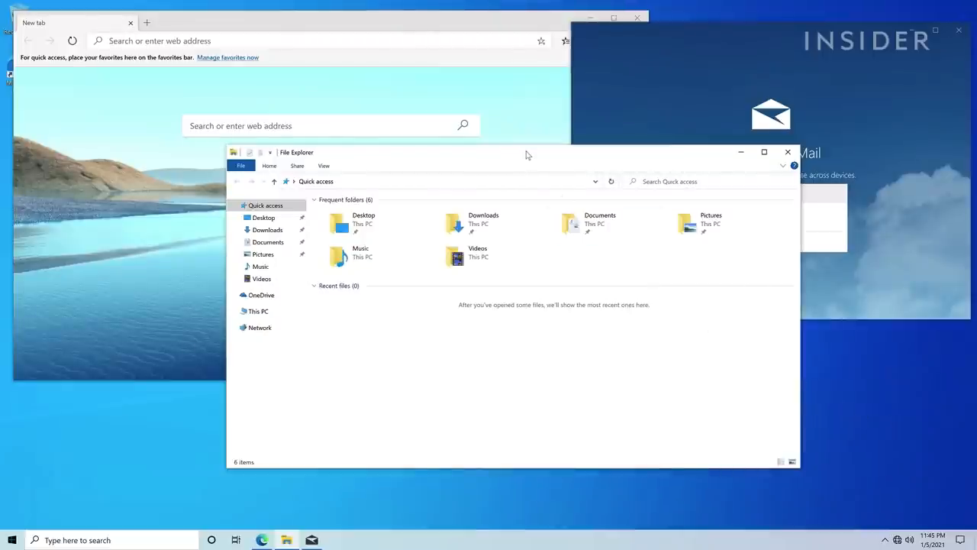
# Step: Switch the Windows colour mode from Light to Dark under Personalization > Colors
pyautogui.moveTo(527, 155); pyautogui.dragTo(550, 155)
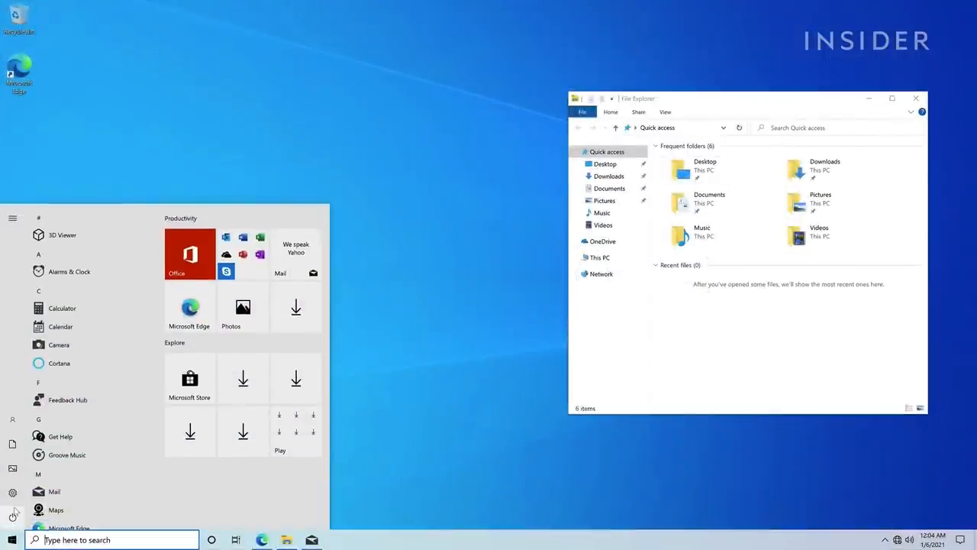
pyautogui.click(13, 217)
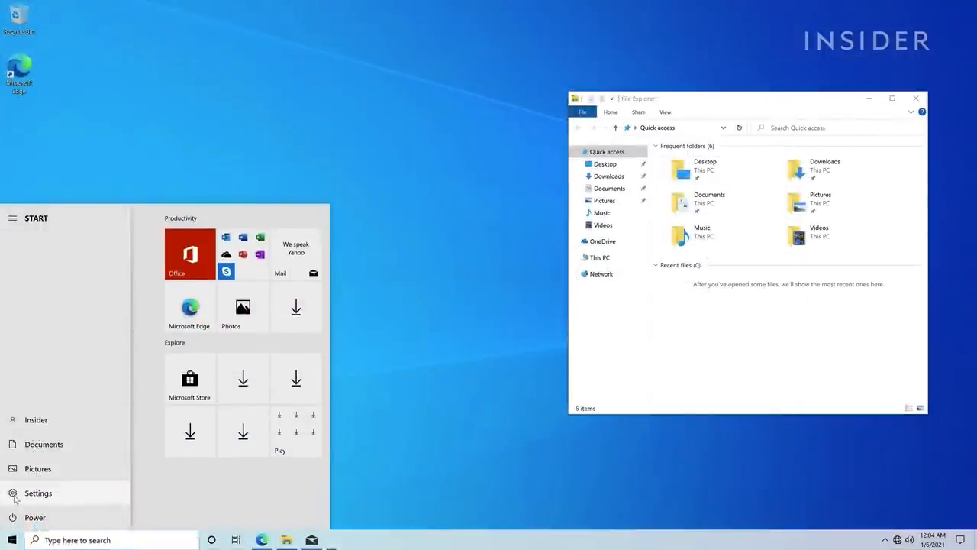
pyautogui.click(37, 493)
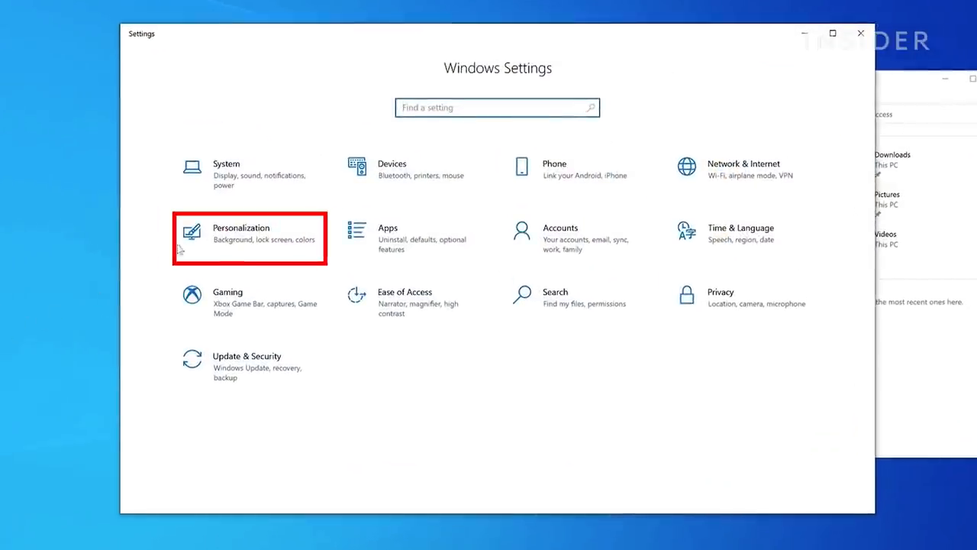
pyautogui.click(240, 233)
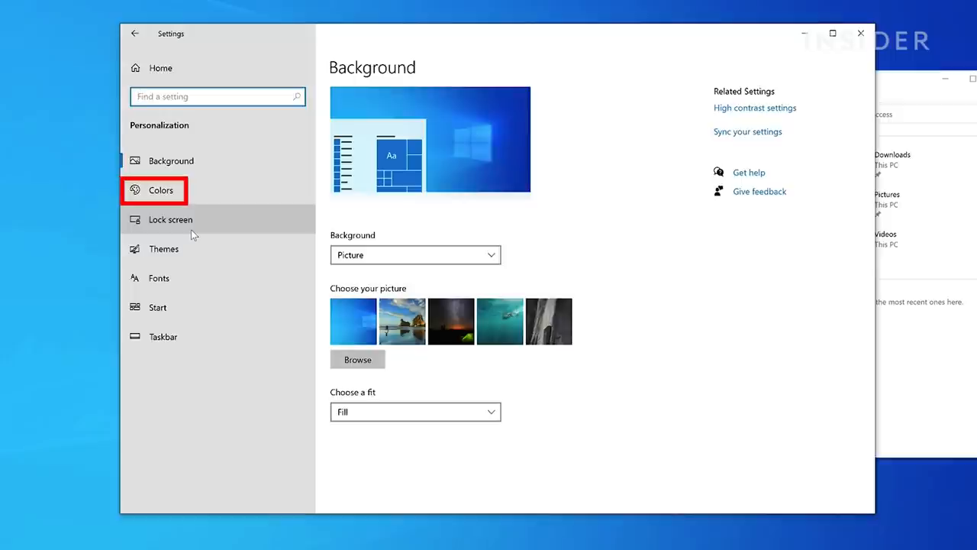
pyautogui.click(160, 190)
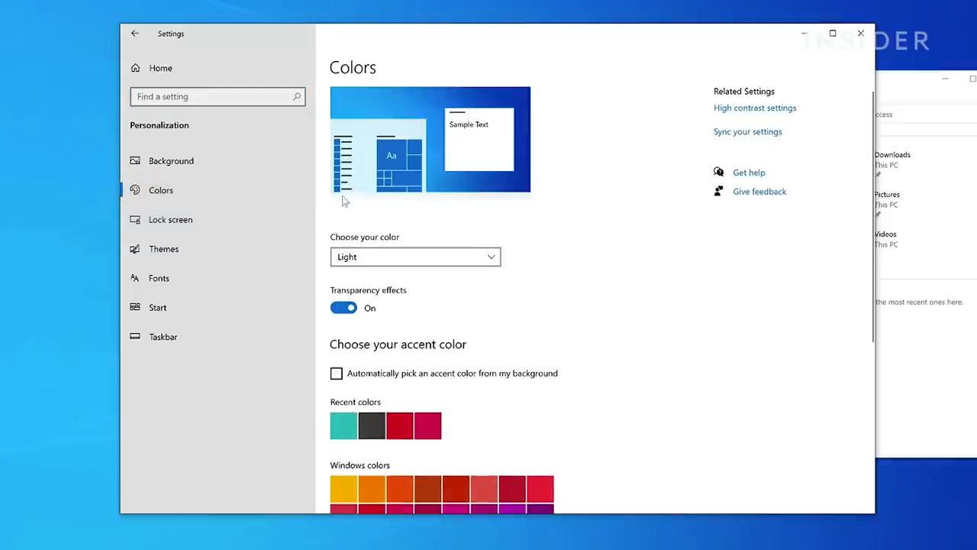
pyautogui.click(414, 257)
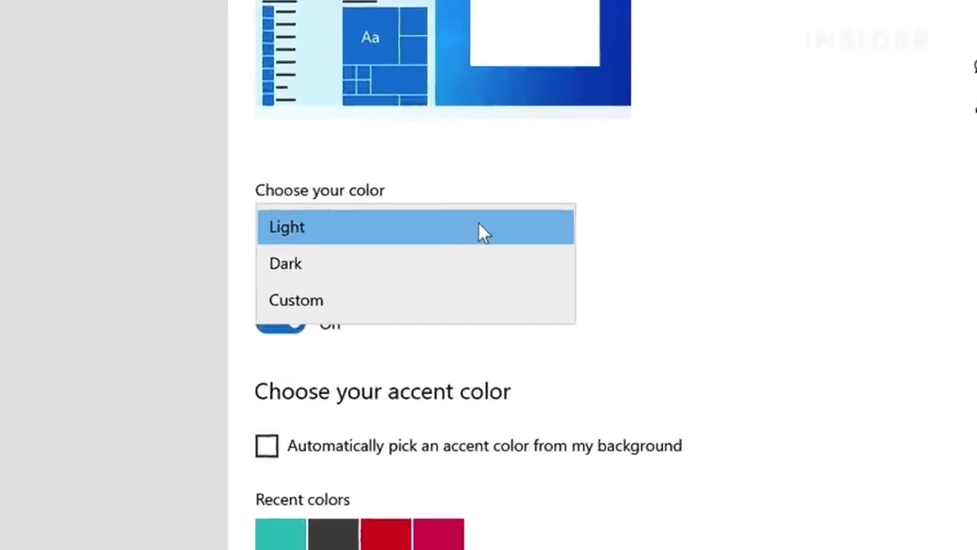
pyautogui.moveTo(489, 263)
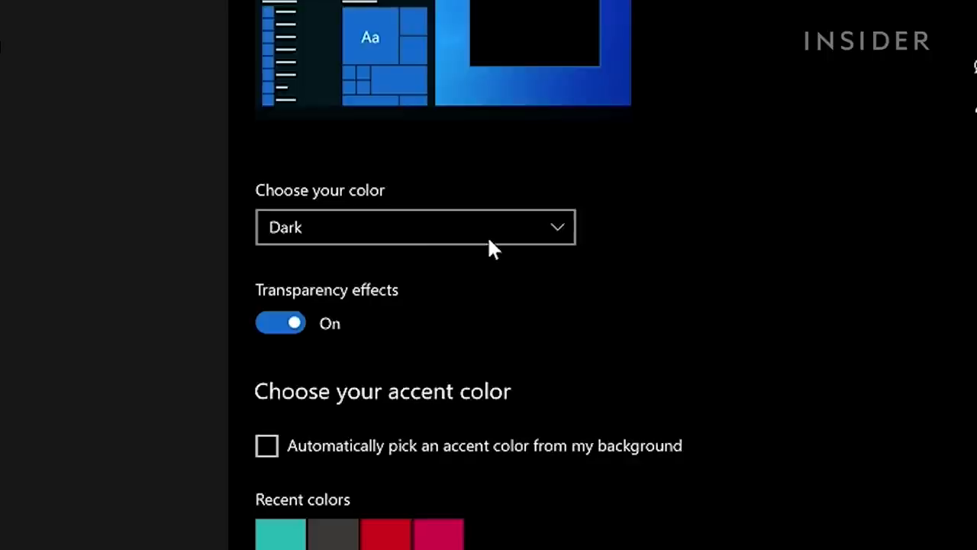
pyautogui.scroll(-3)
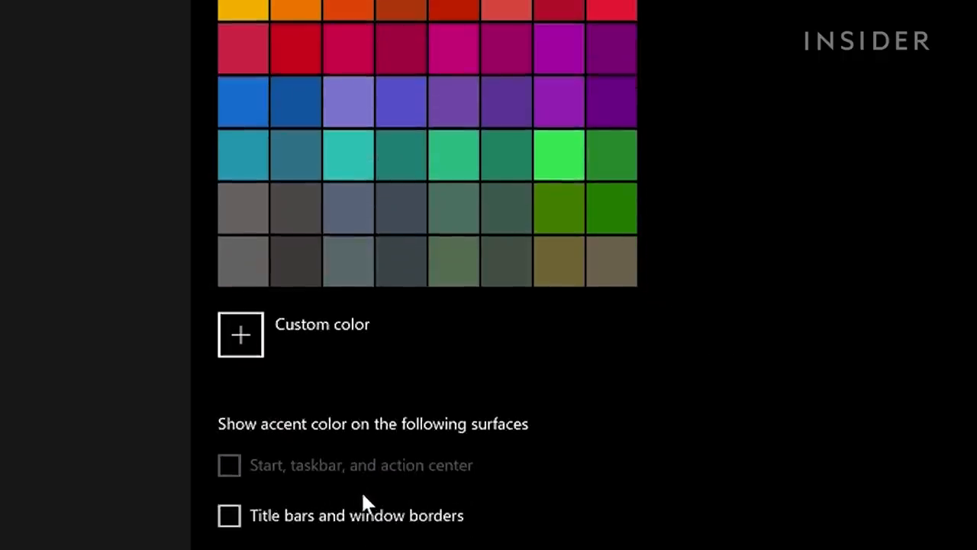
pyautogui.click(229, 515)
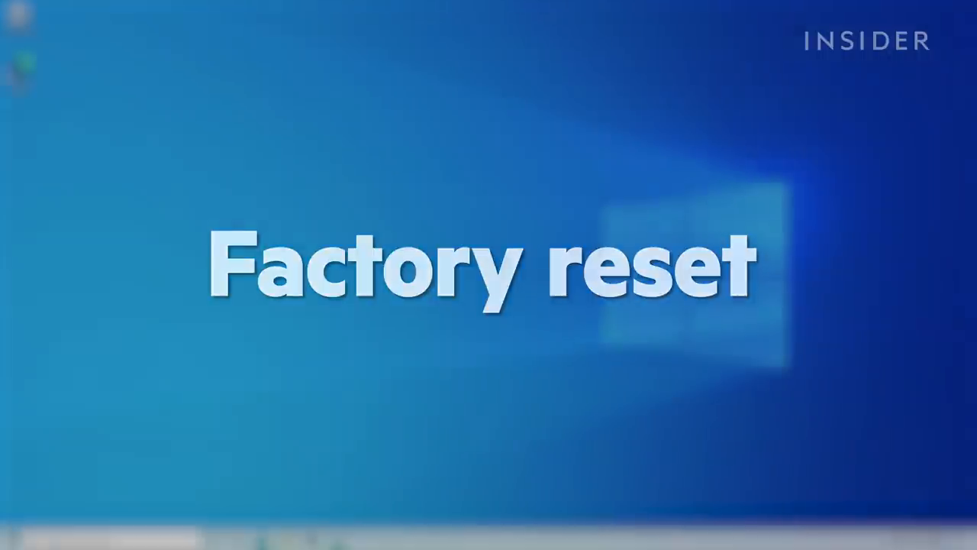
# Step: Show the Recovery page under Update & Security with Reset this PC
pyautogui.click(12, 539)
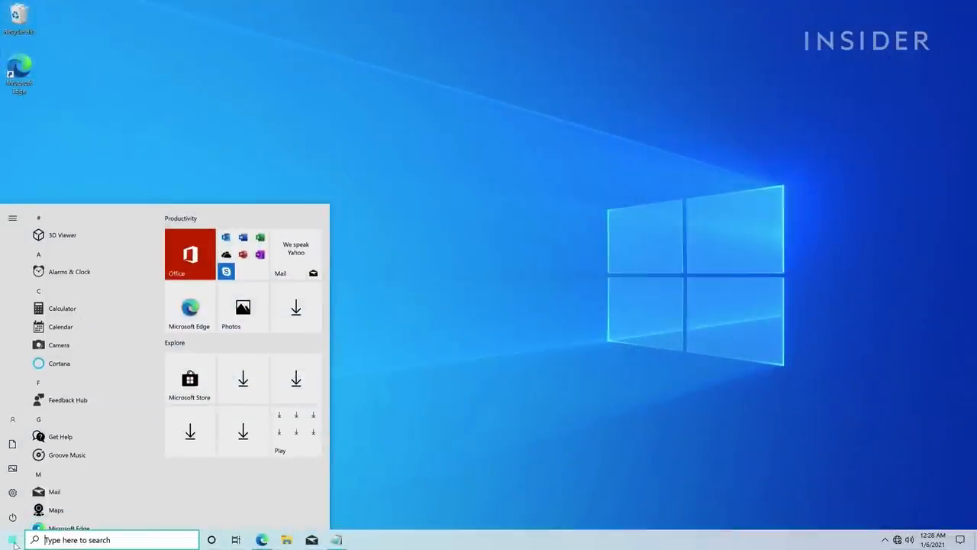
pyautogui.click(12, 491)
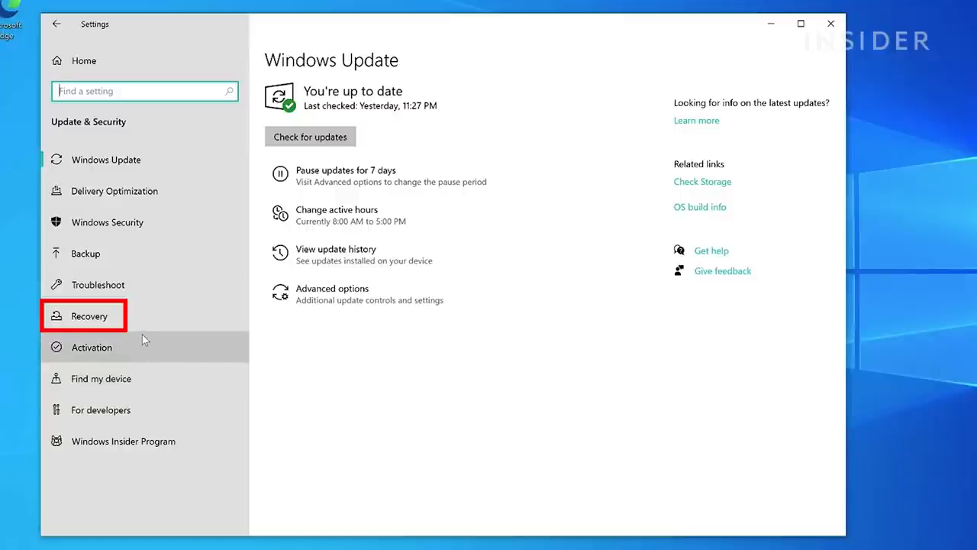
pyautogui.click(89, 315)
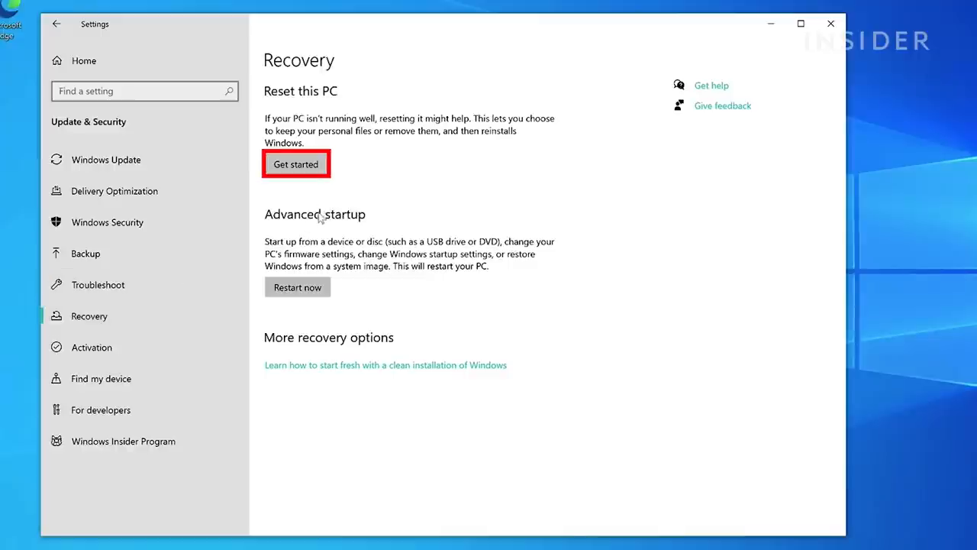
# Step: Reset this PC choosing Keep my files, and confirm the reset
pyautogui.click(297, 163)
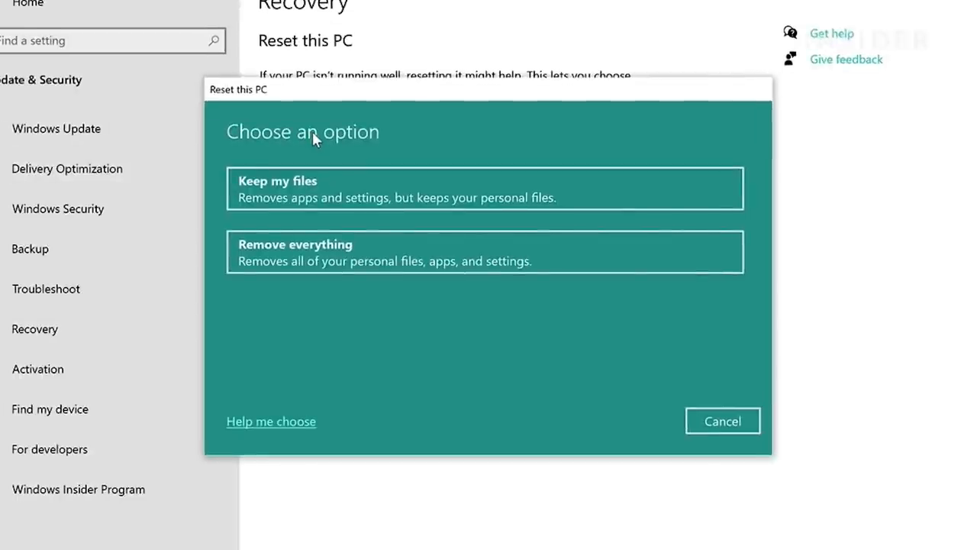
pyautogui.moveTo(321, 244)
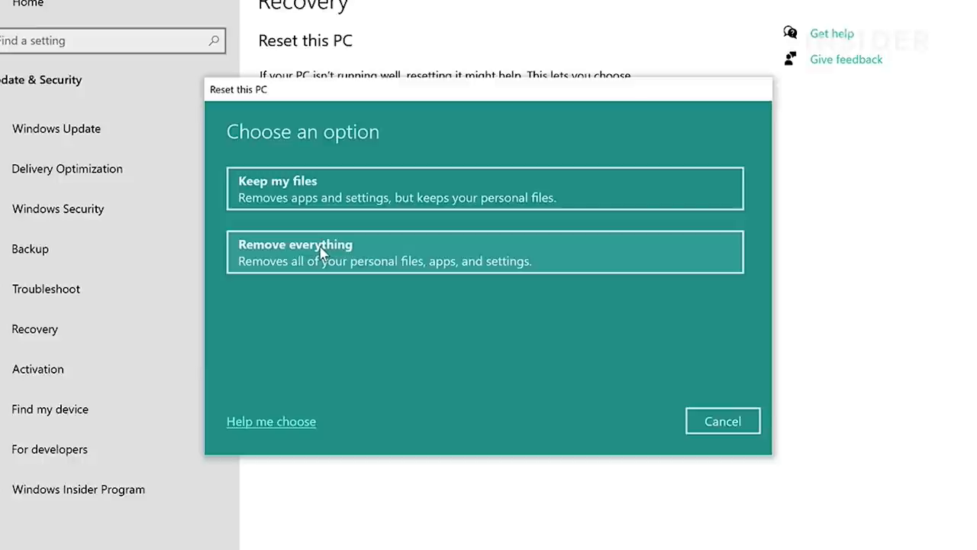
pyautogui.moveTo(328, 200)
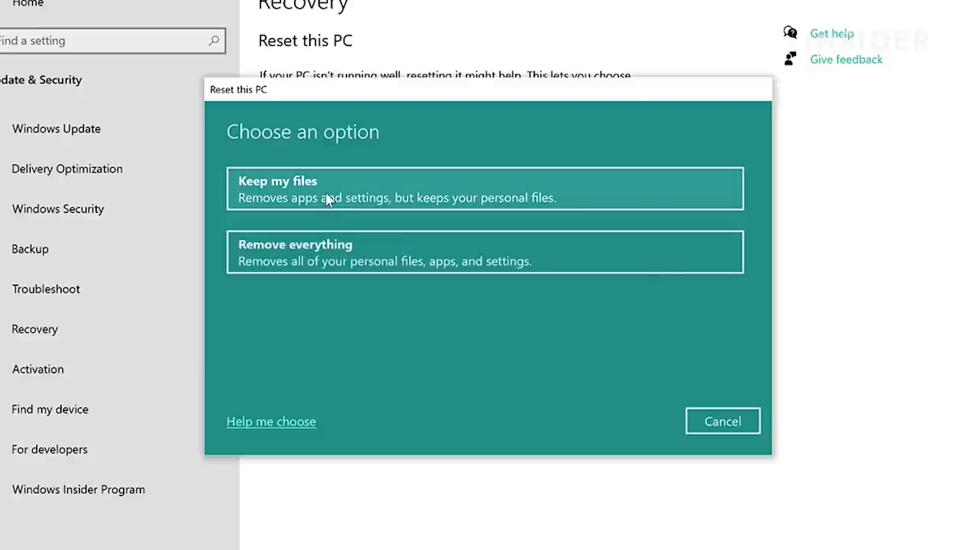
pyautogui.click(484, 188)
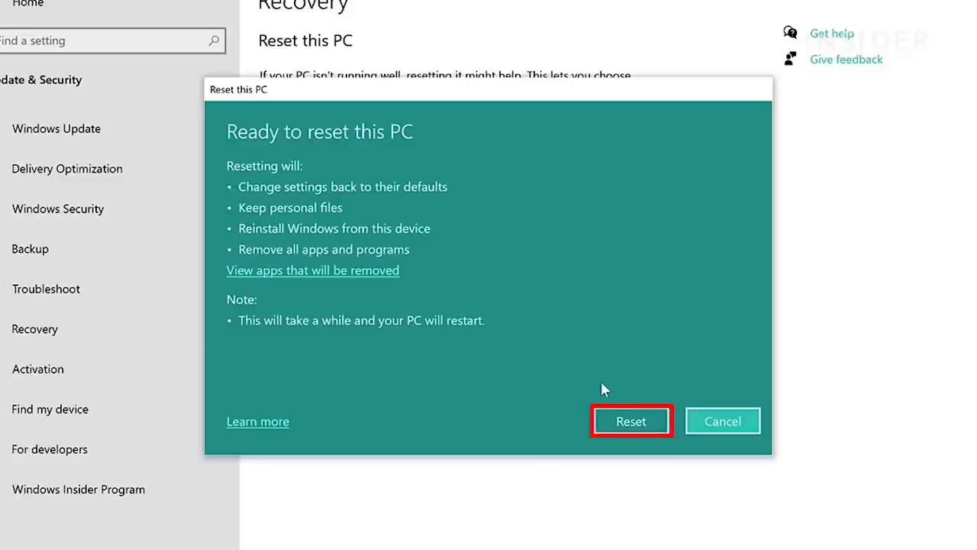
pyautogui.click(631, 421)
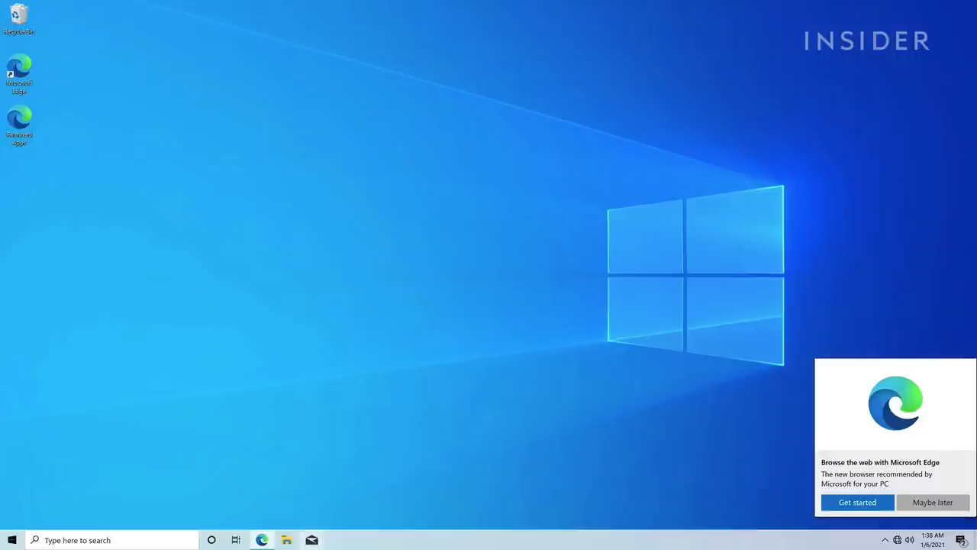
# Step: Check that the Capture and Personal file documents remain in Documents
pyautogui.click(286, 539)
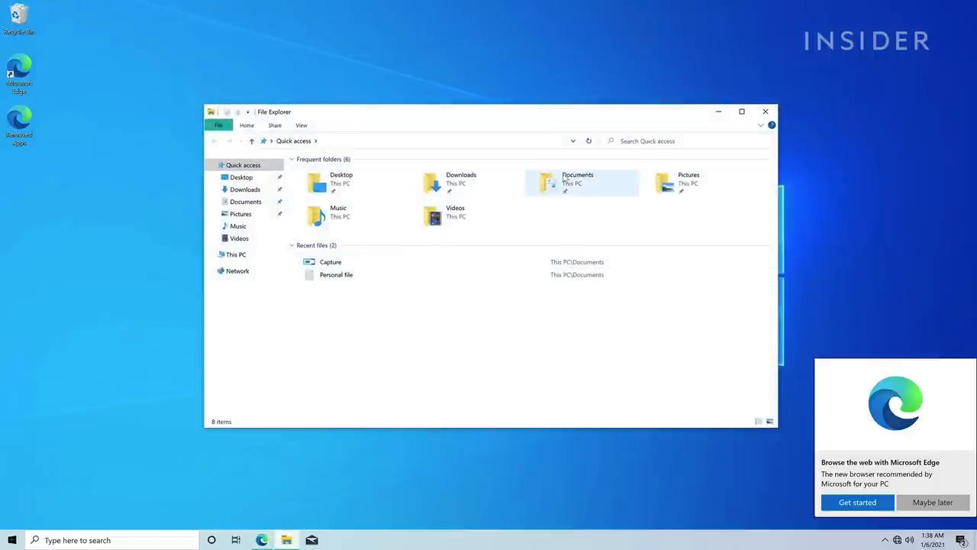
pyautogui.doubleClick(578, 178)
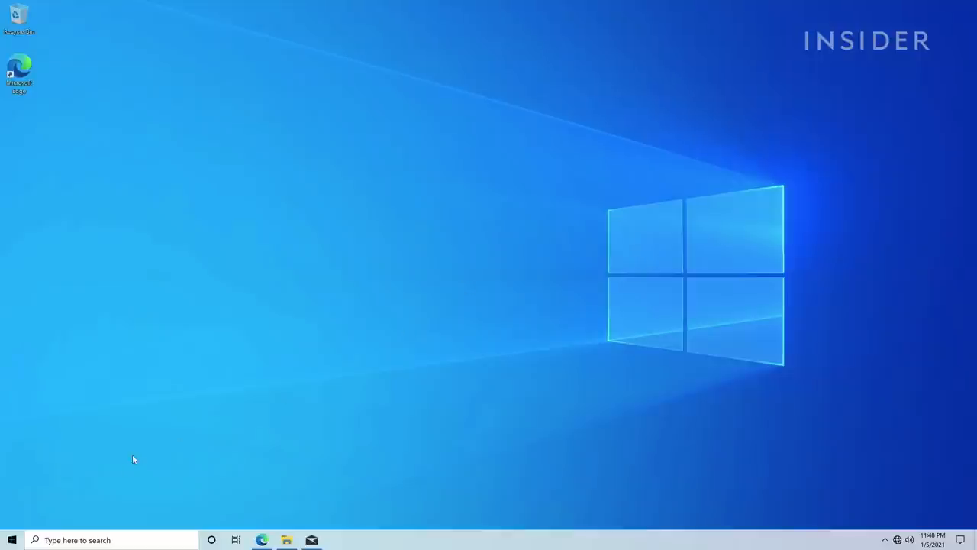
# Step: Under Privacy > Background apps, toggle all apps off and on, then disable Mail and Calendar
pyautogui.click(11, 540)
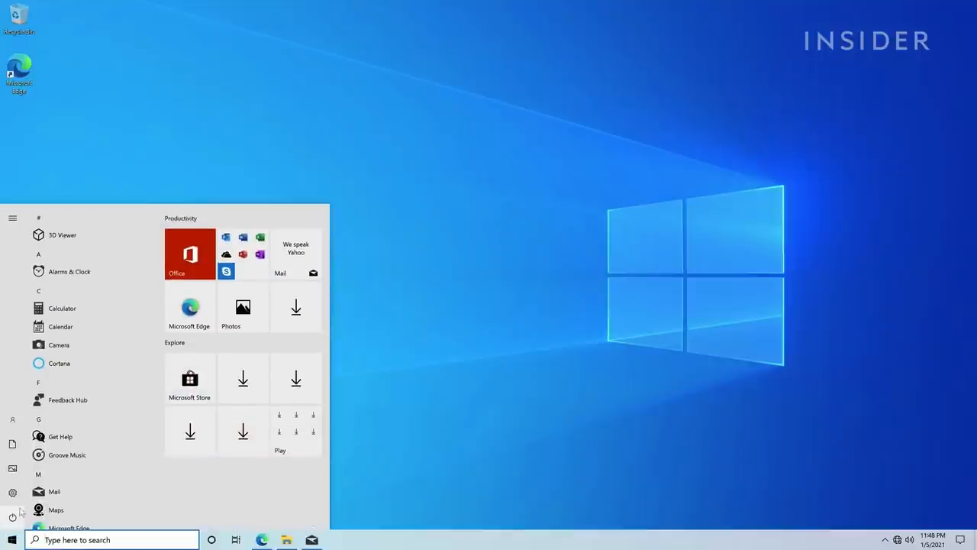
pyautogui.click(12, 218)
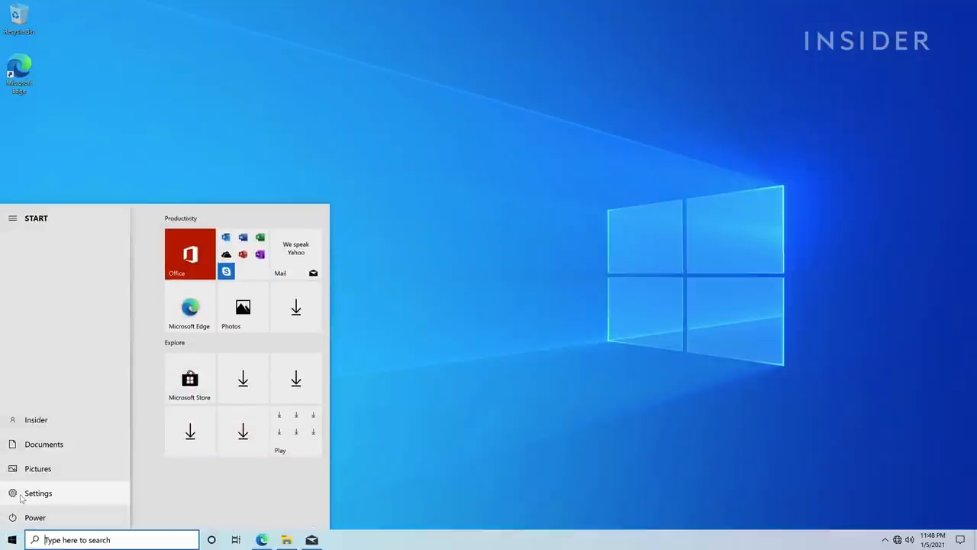
pyautogui.click(37, 493)
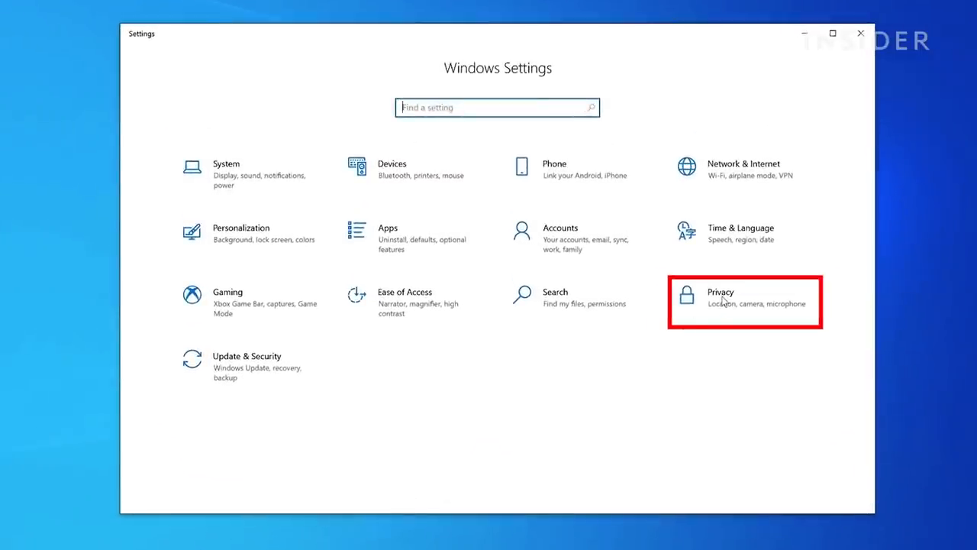
pyautogui.click(744, 301)
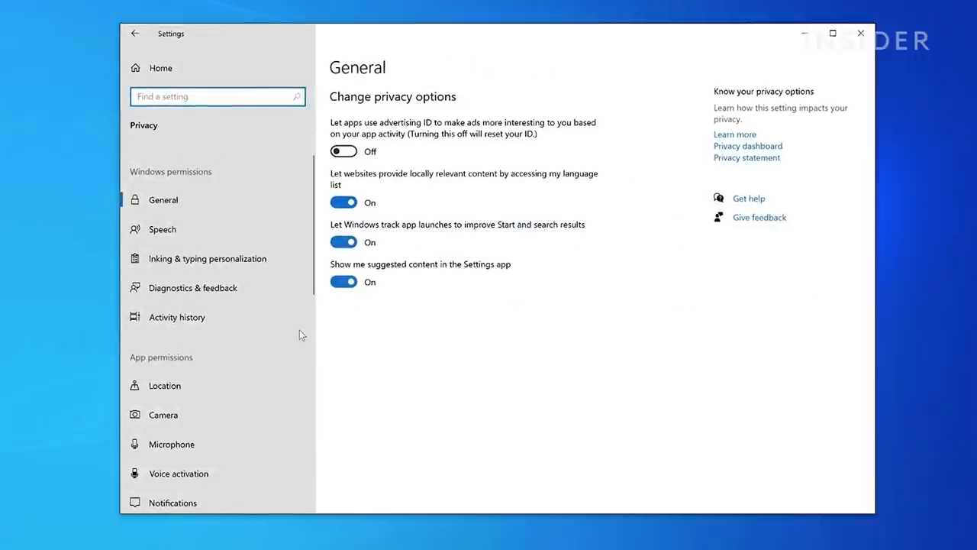
pyautogui.scroll(-3)
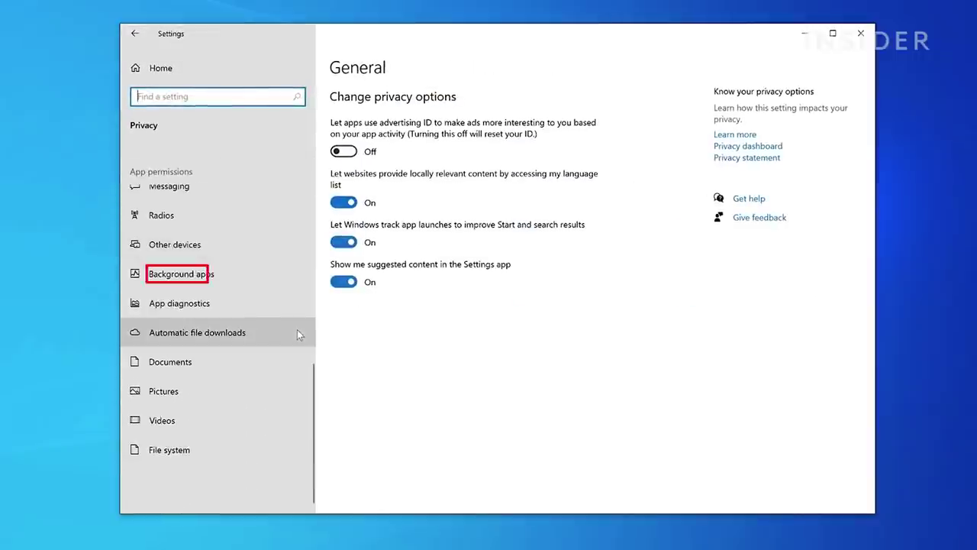
pyautogui.moveTo(283, 273)
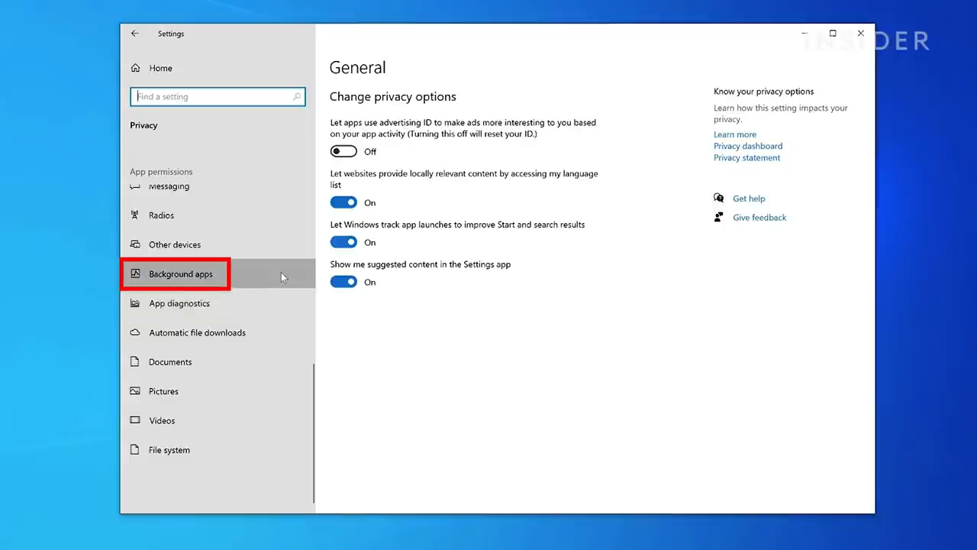
pyautogui.click(181, 274)
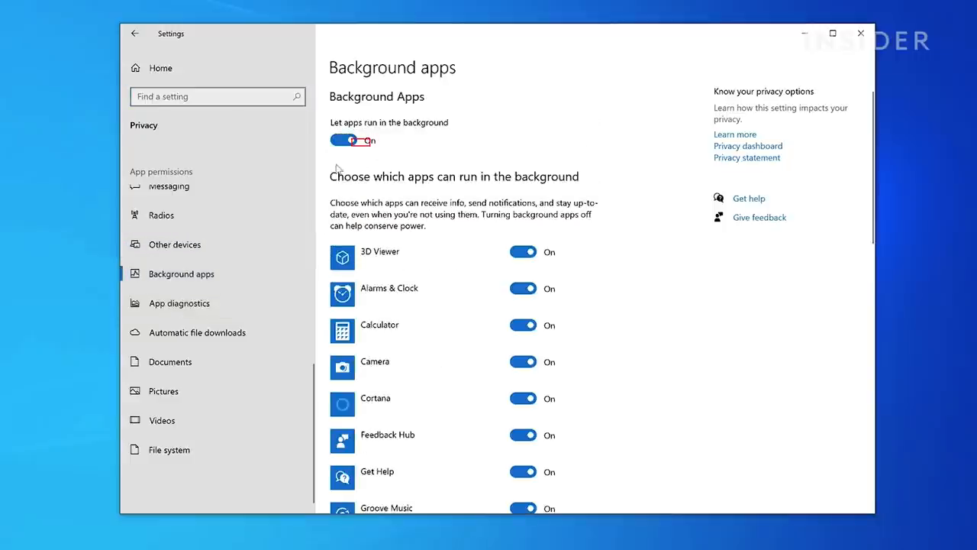
pyautogui.click(343, 140)
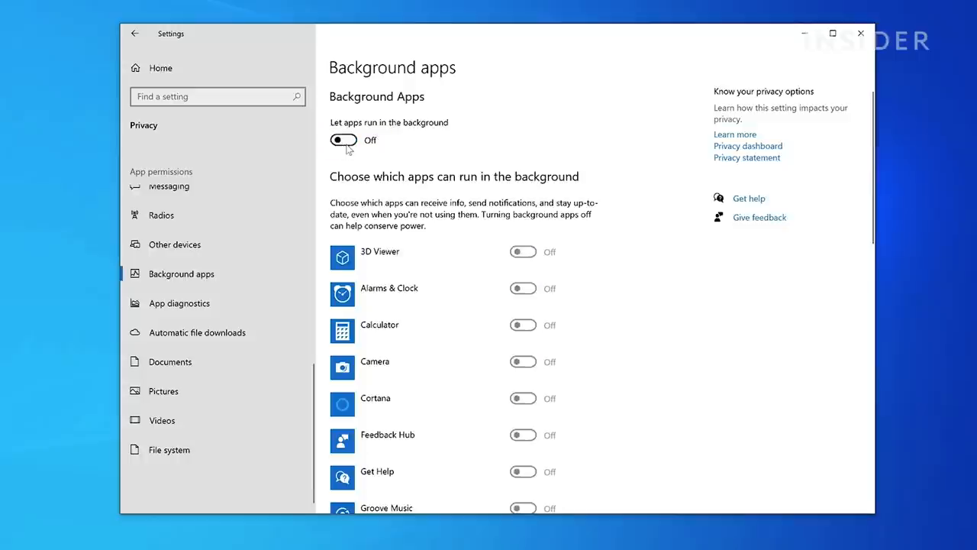
pyautogui.click(344, 140)
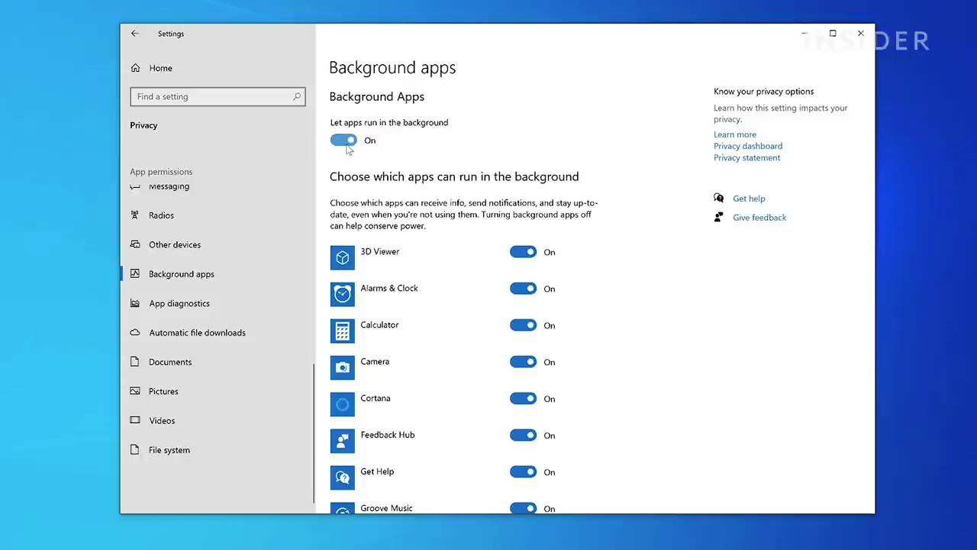
pyautogui.scroll(-3)
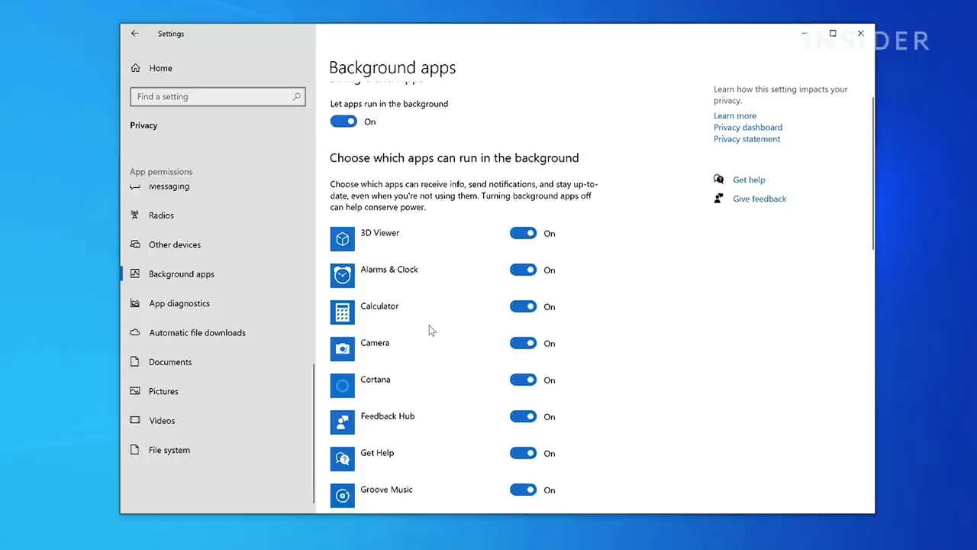
pyautogui.scroll(-3)
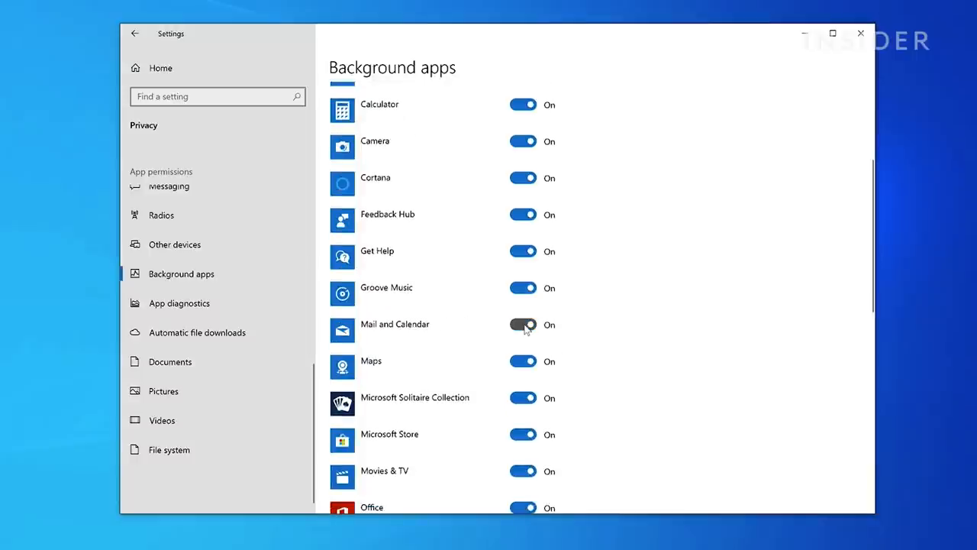
pyautogui.click(523, 323)
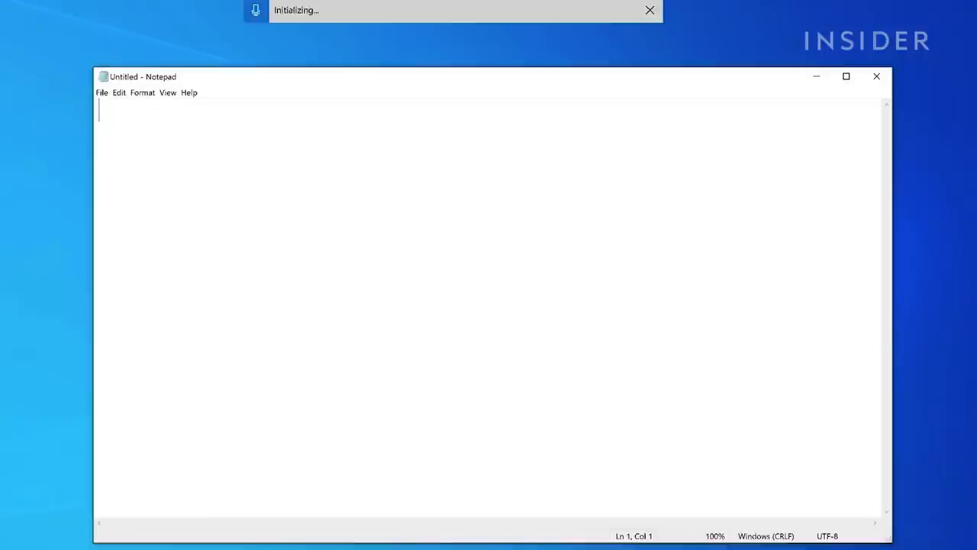
# Step: Start dictation with Win+H and enter 'hello!' into the empty note
pyautogui.press('win+h')
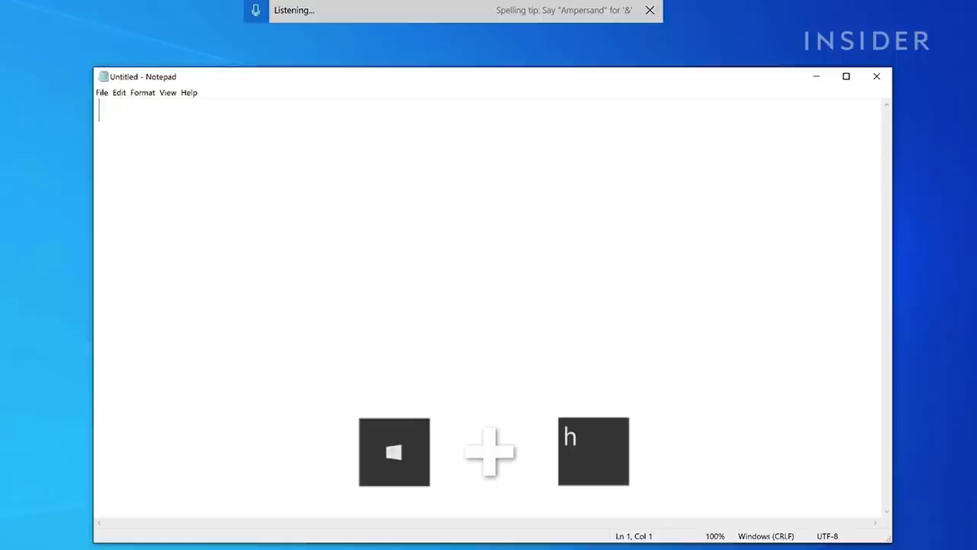
pyautogui.write('h')
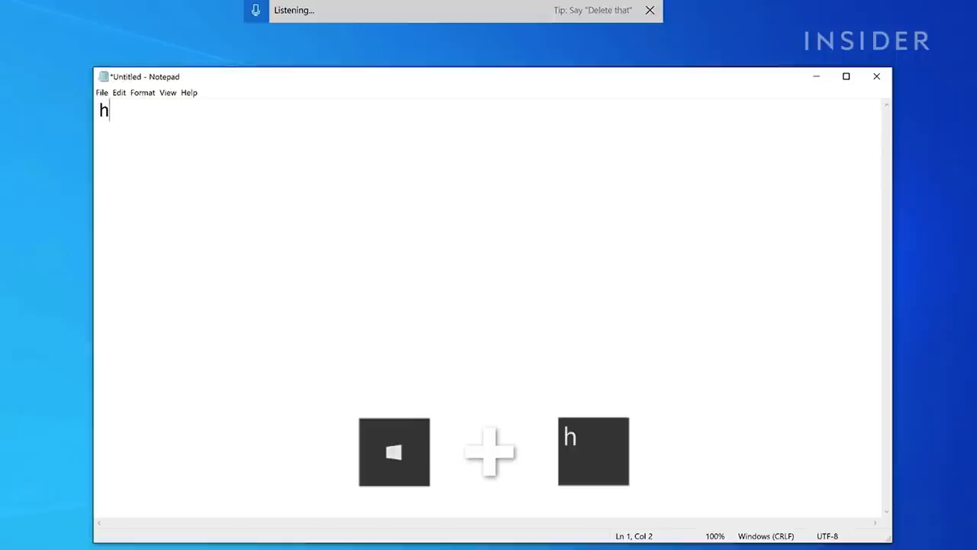
pyautogui.write('ell')
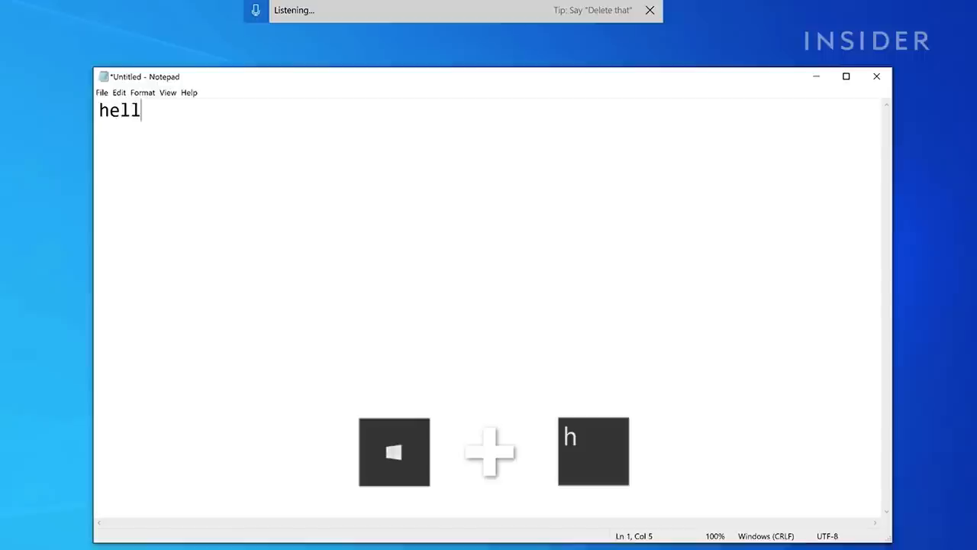
pyautogui.write('o!')
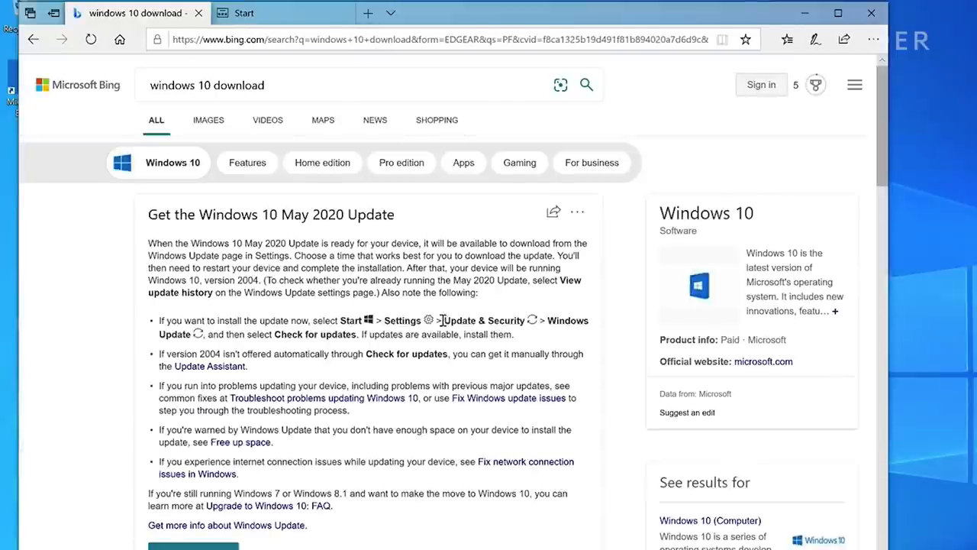
# Step: Download the Windows 10 Update Assistant from microsoft.com's Download Windows 10 page and run it
pyautogui.scroll(-3)
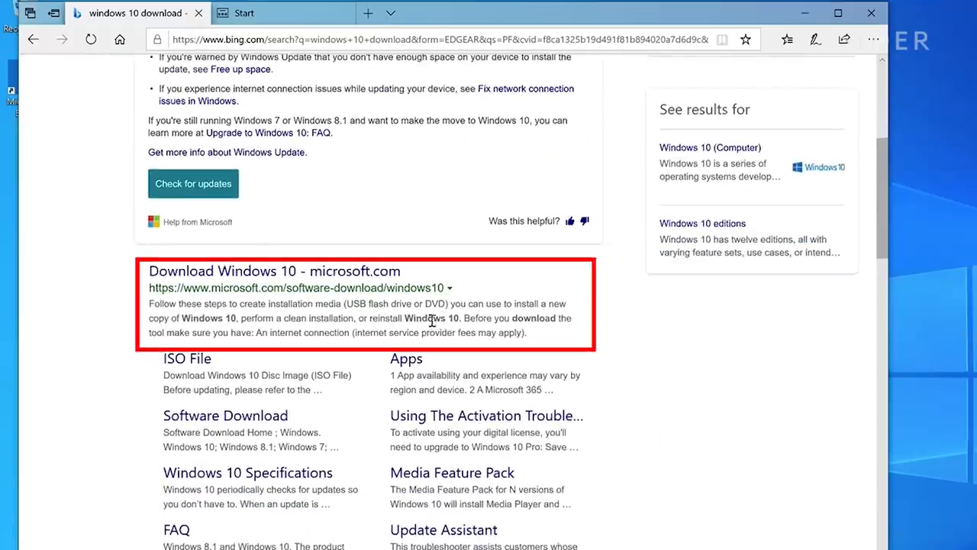
pyautogui.click(273, 271)
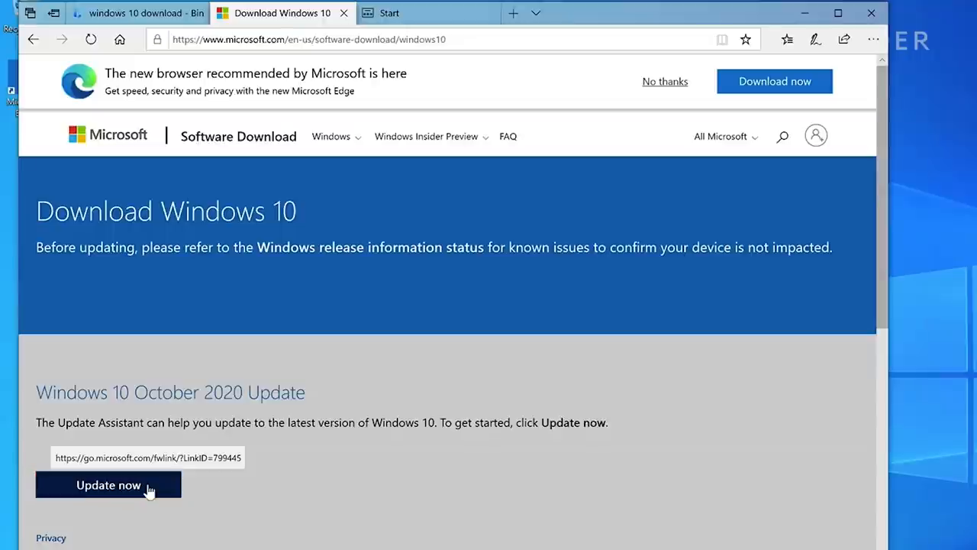
pyautogui.click(109, 485)
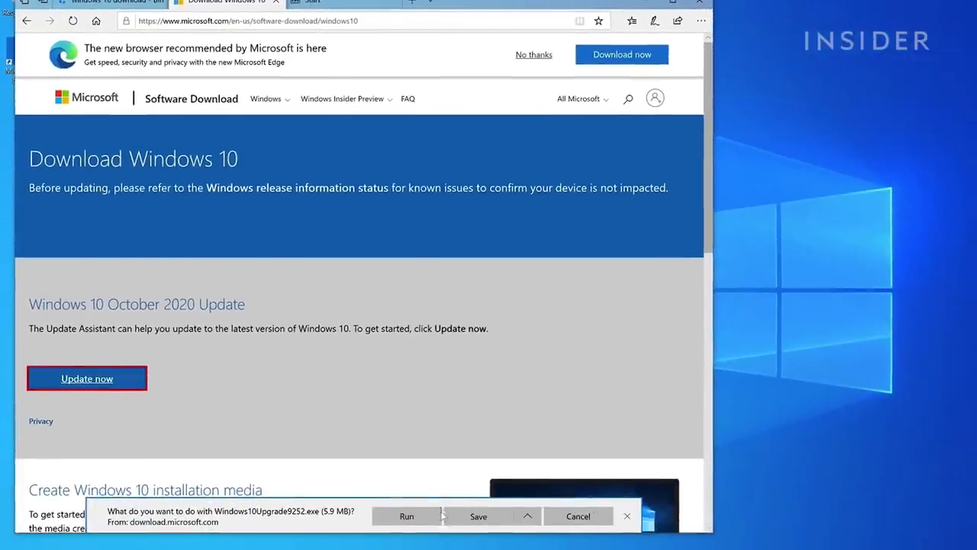
pyautogui.click(627, 516)
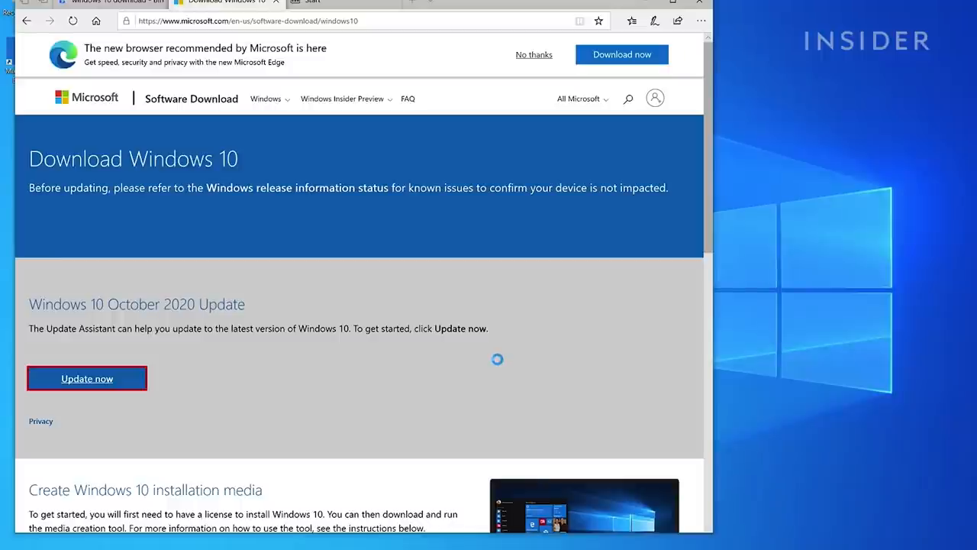
pyautogui.click(87, 378)
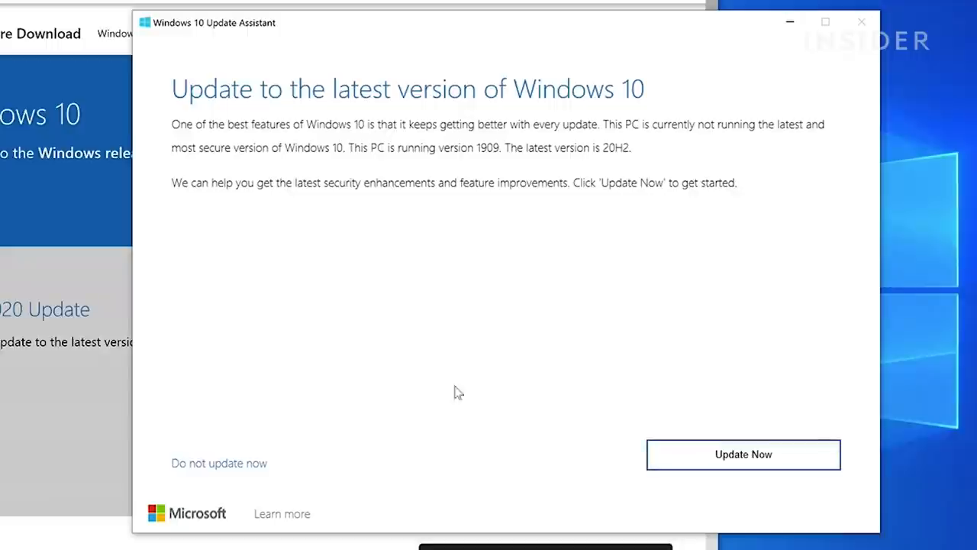
# Step: Start the update, pass the CPU, memory and disk checks, and continue to download
pyautogui.click(742, 453)
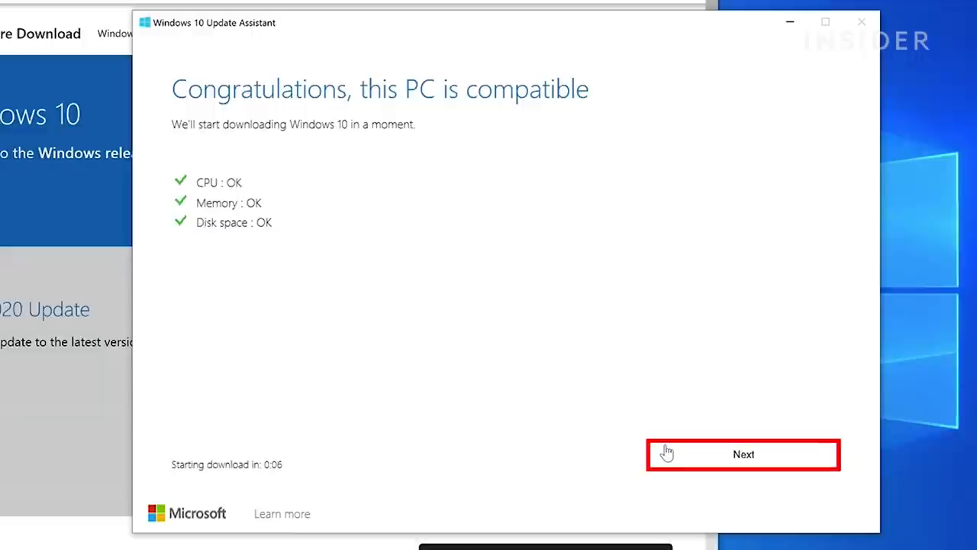
pyautogui.click(743, 454)
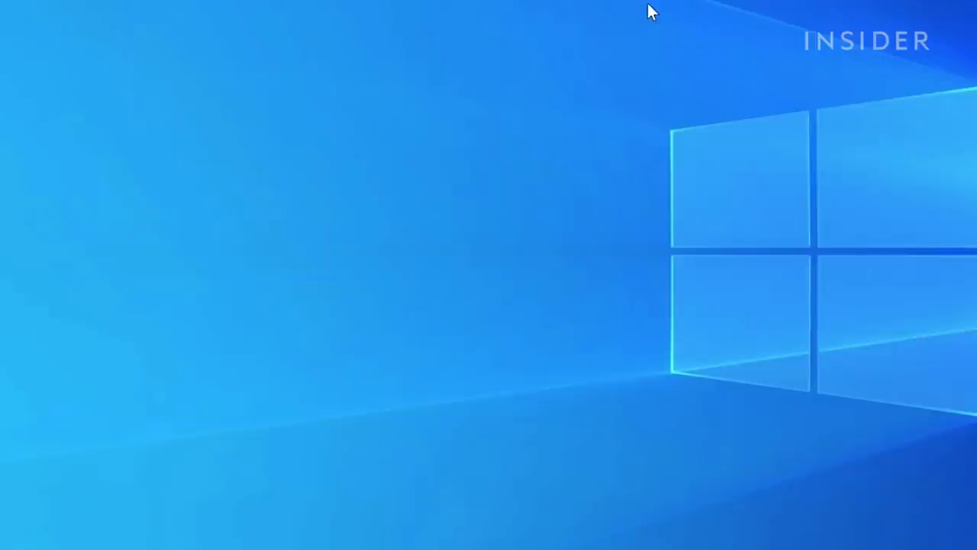
pyautogui.moveTo(495, 235)
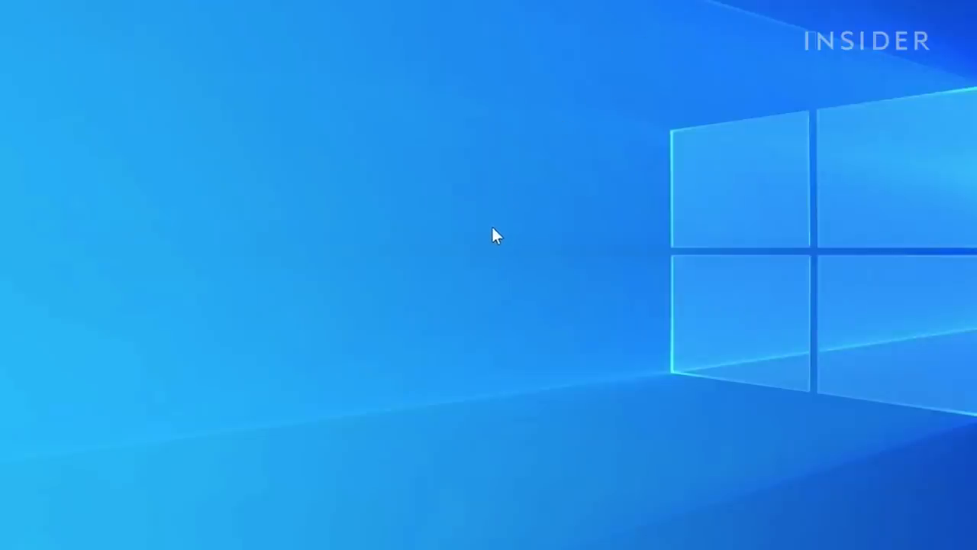
# Step: Create a new desktop folder and paste the GodMode GUID as its name
pyautogui.rightClick(495, 235)
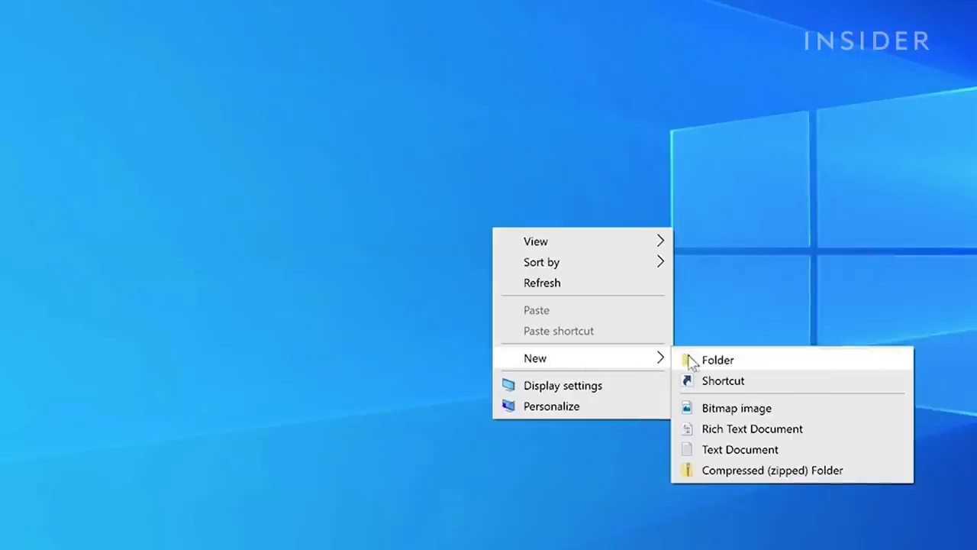
pyautogui.click(716, 359)
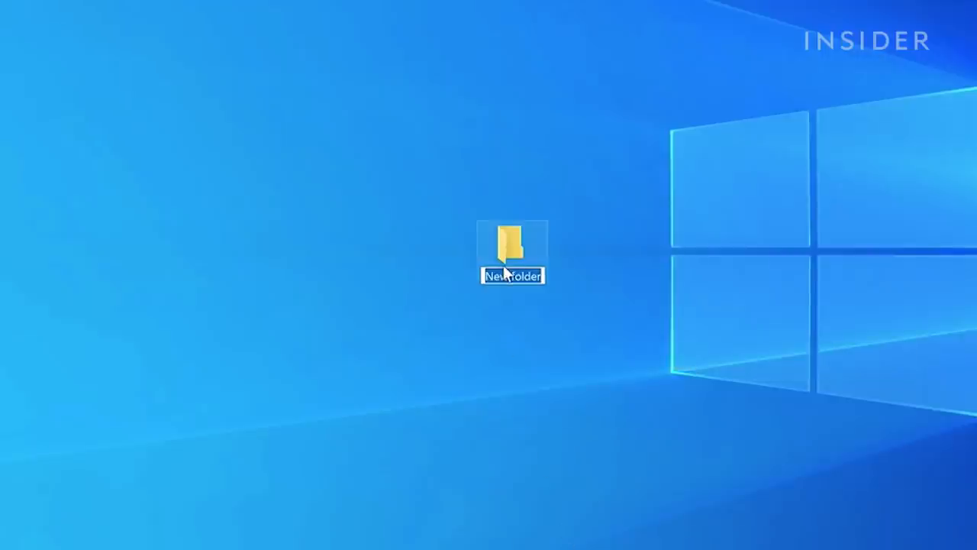
pyautogui.rightClick(511, 276)
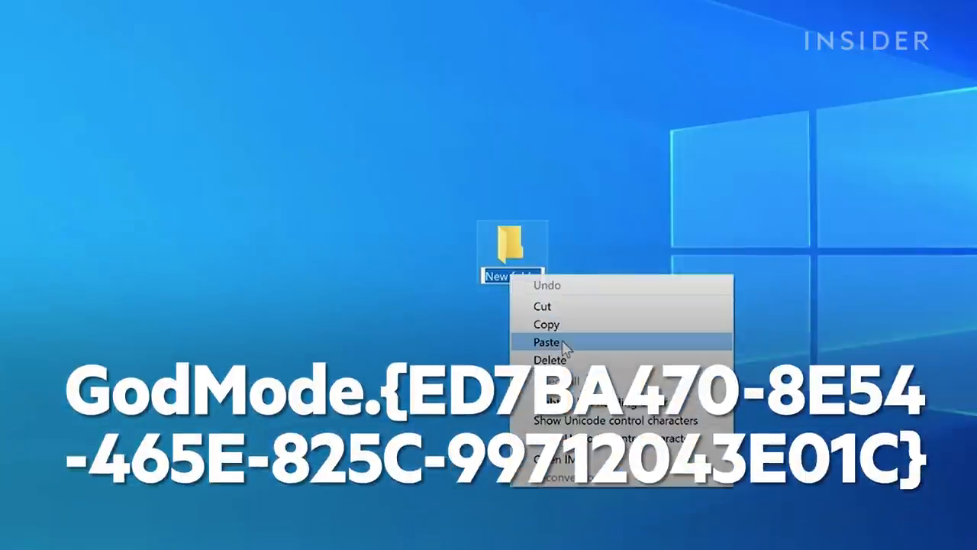
pyautogui.click(550, 341)
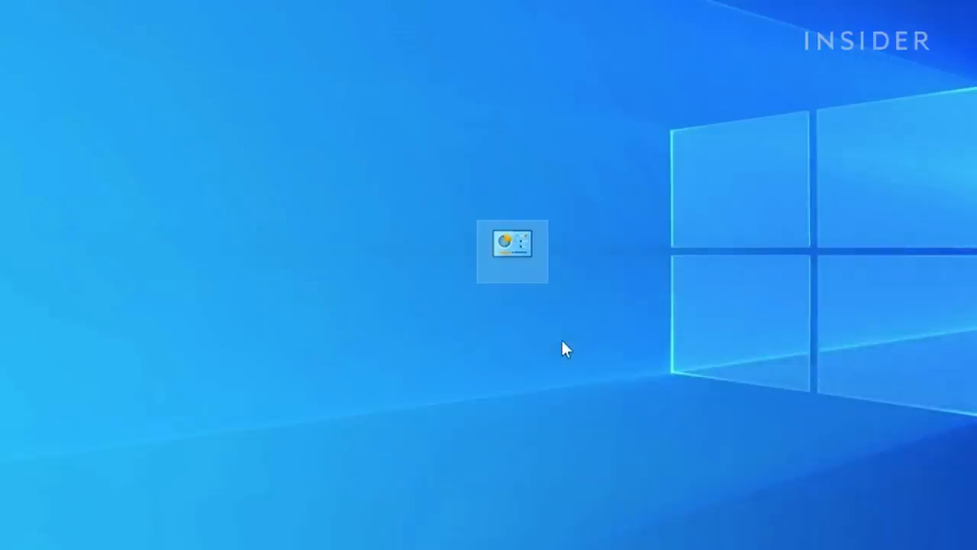
pyautogui.moveTo(559, 329)
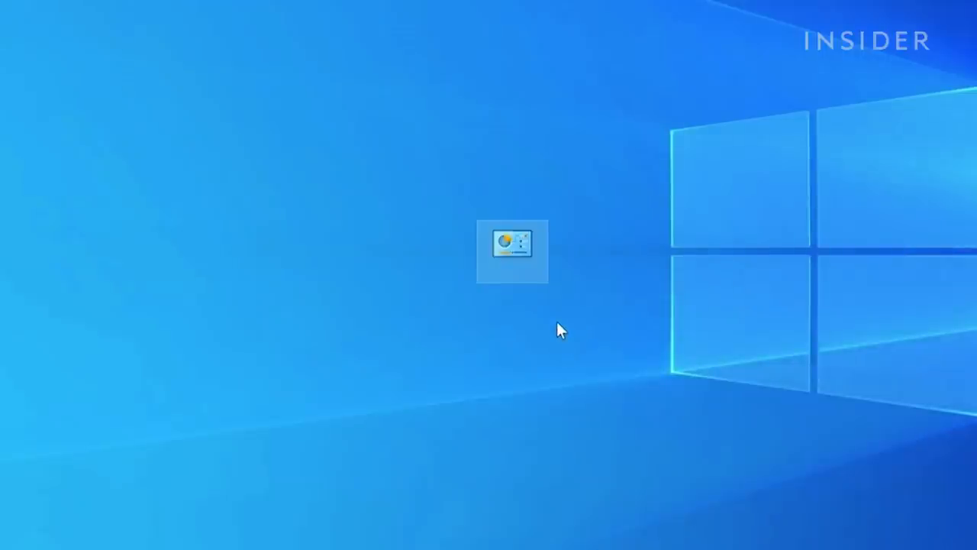
pyautogui.moveTo(544, 271)
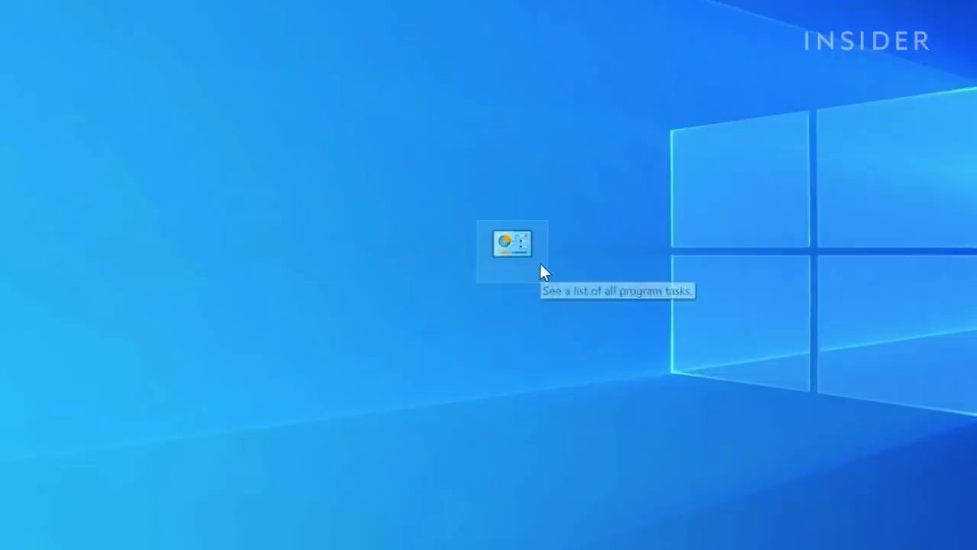
# Step: Open the GodMode folder and scroll through its 199 categorized settings tasks
pyautogui.doubleClick(512, 243)
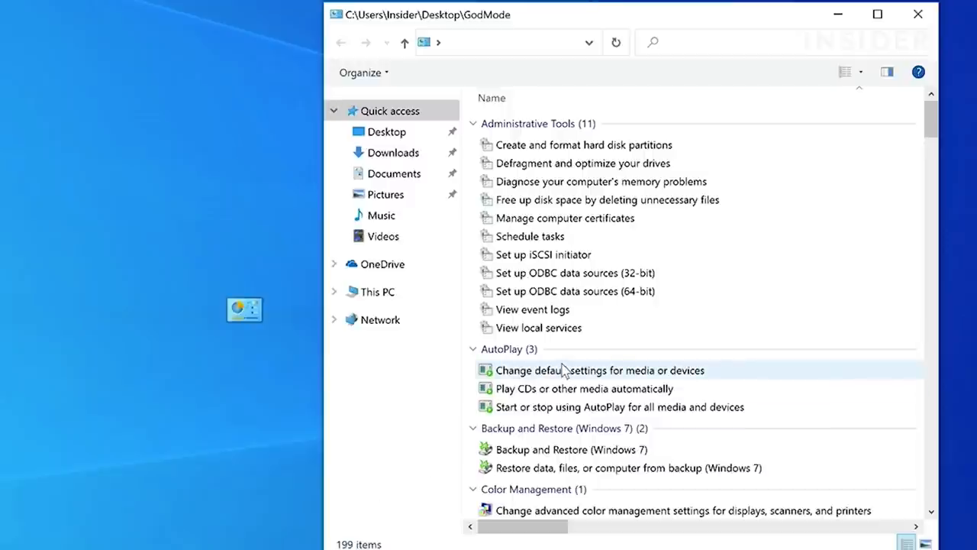
pyautogui.scroll(-3)
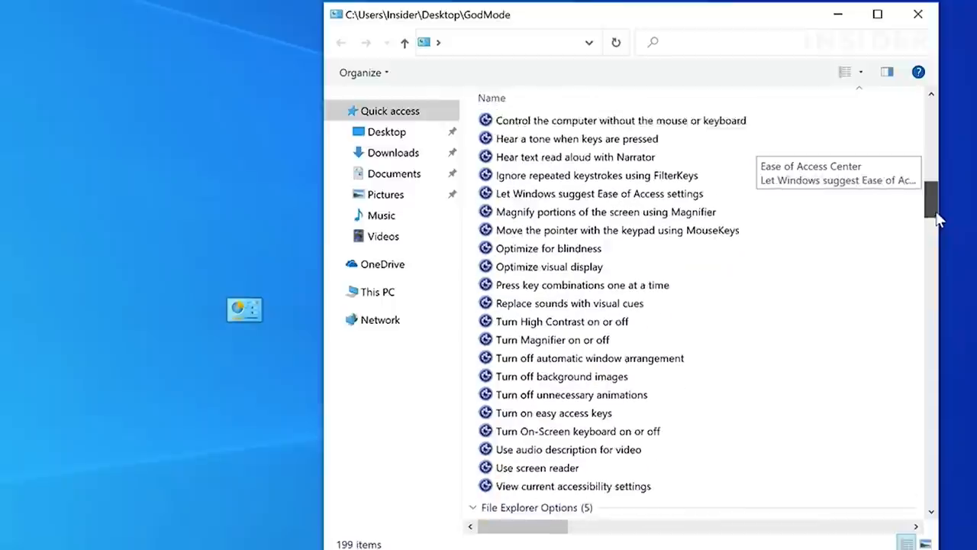
pyautogui.scroll(-3)
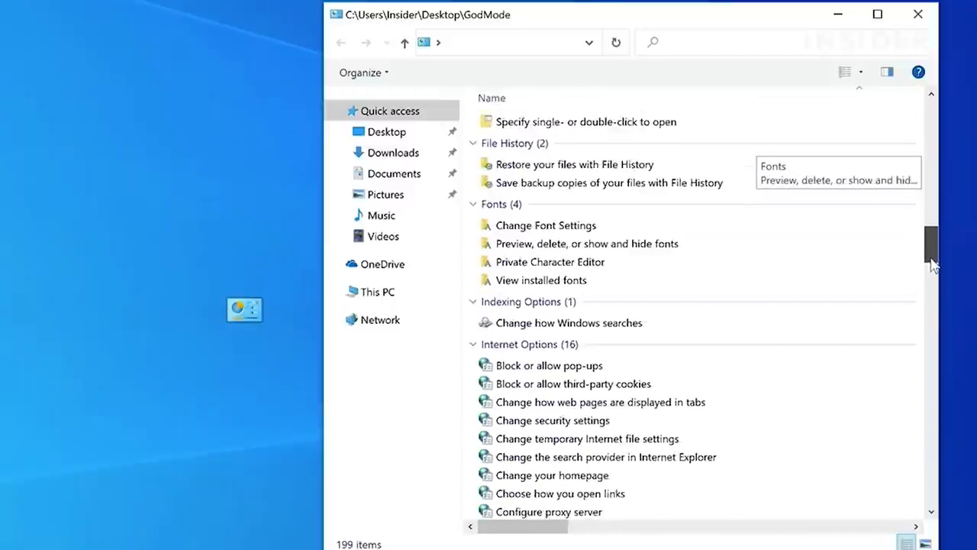
pyautogui.scroll(-3)
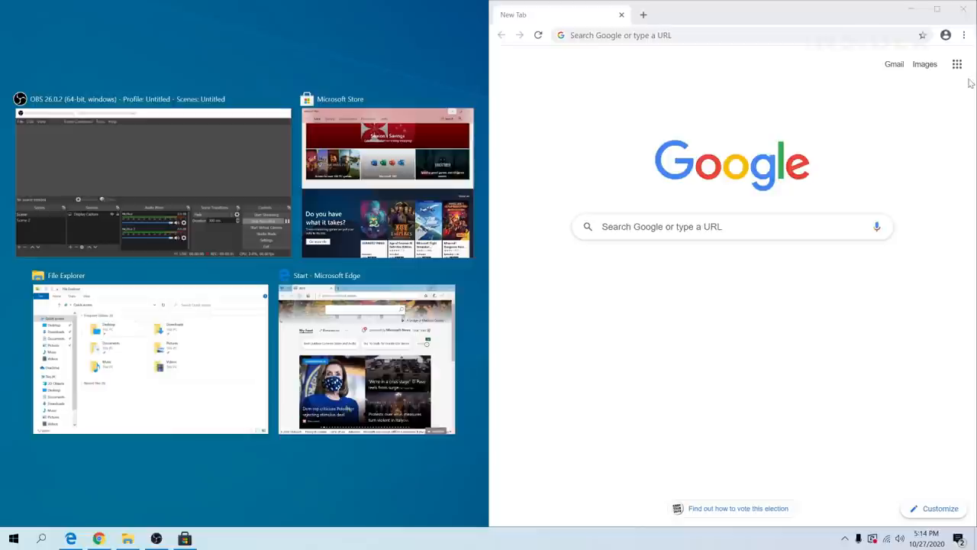
pyautogui.moveTo(408, 275)
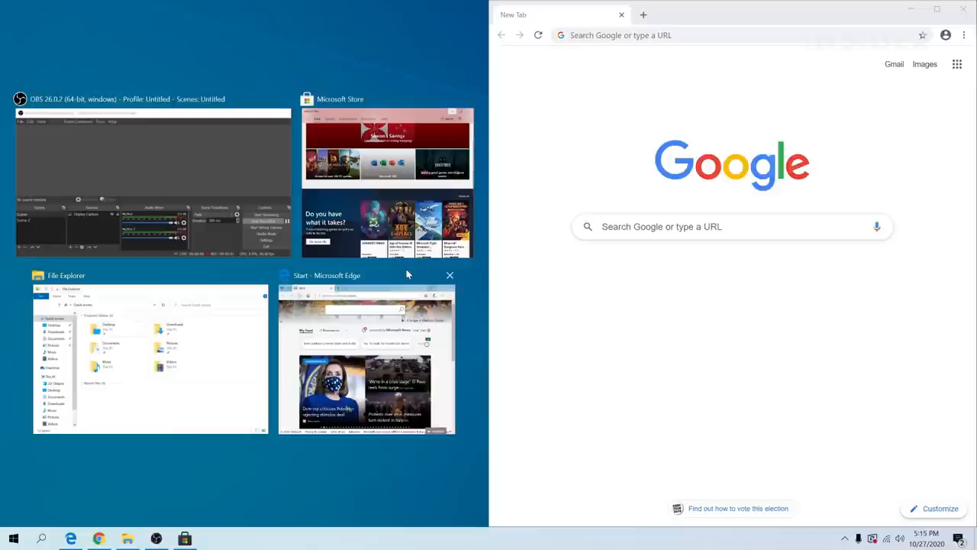
# Step: Choose the Microsoft Edge thumbnail in Snap Assist to fill the left half
pyautogui.click(366, 358)
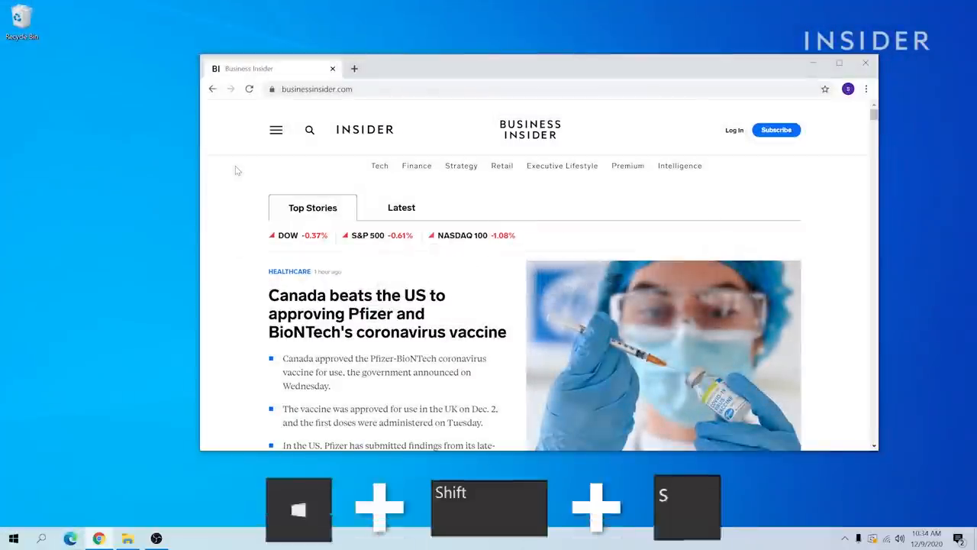
# Step: Open the Snip & Sketch capture bar with Win+Shift+S over the Business Insider page
pyautogui.press('Win+Shift+s')
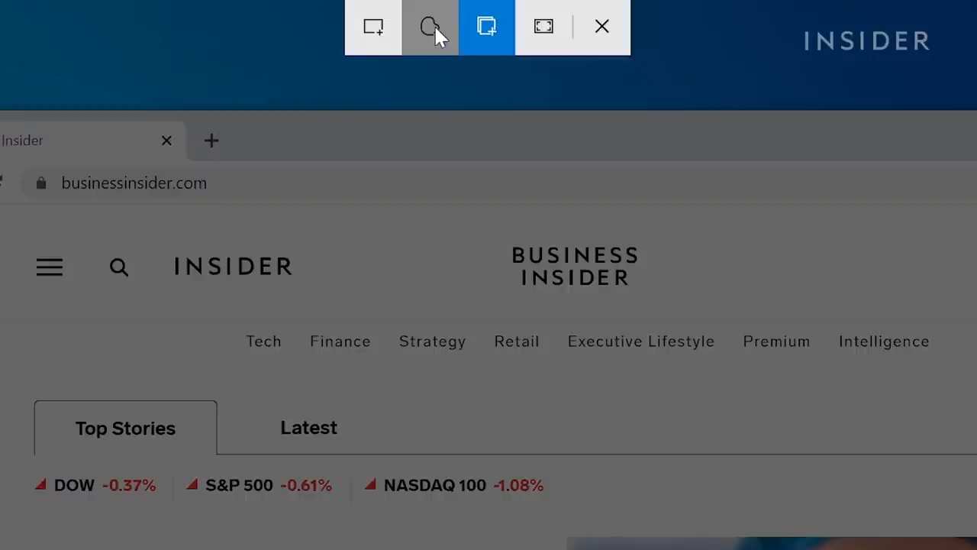
pyautogui.moveTo(373, 27)
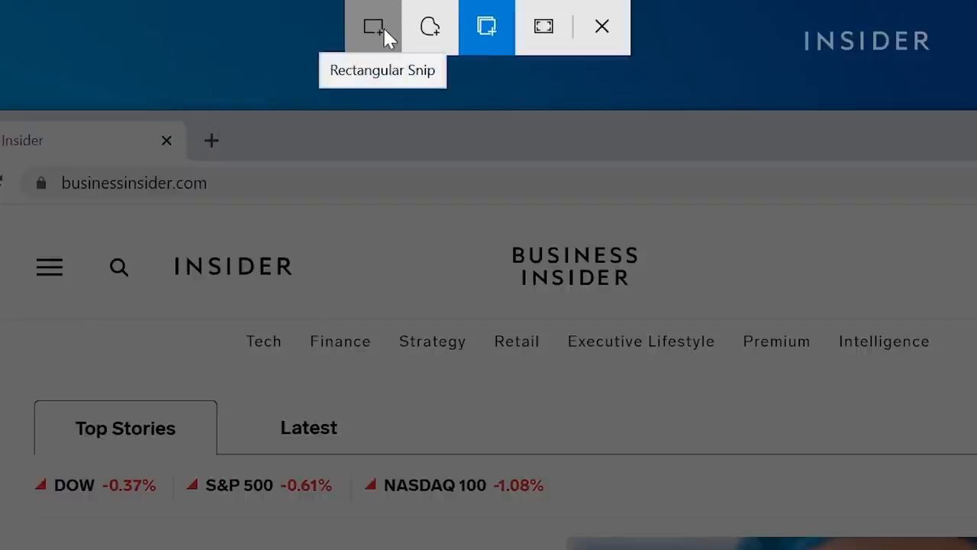
pyautogui.moveTo(487, 26)
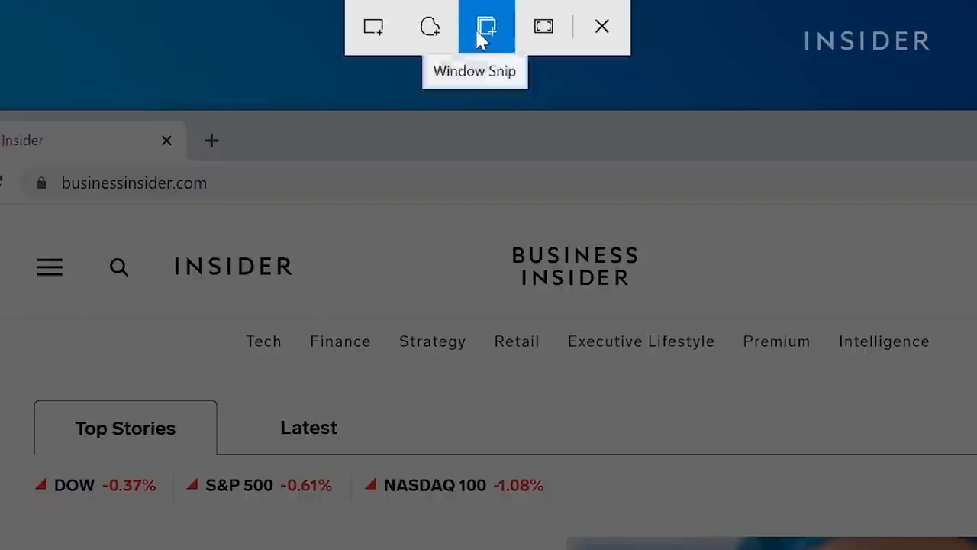